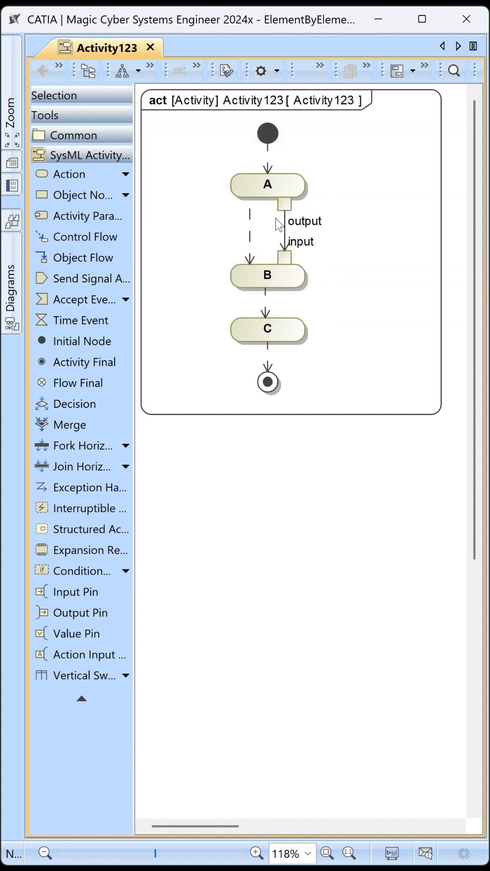
mouse_move(281, 253)
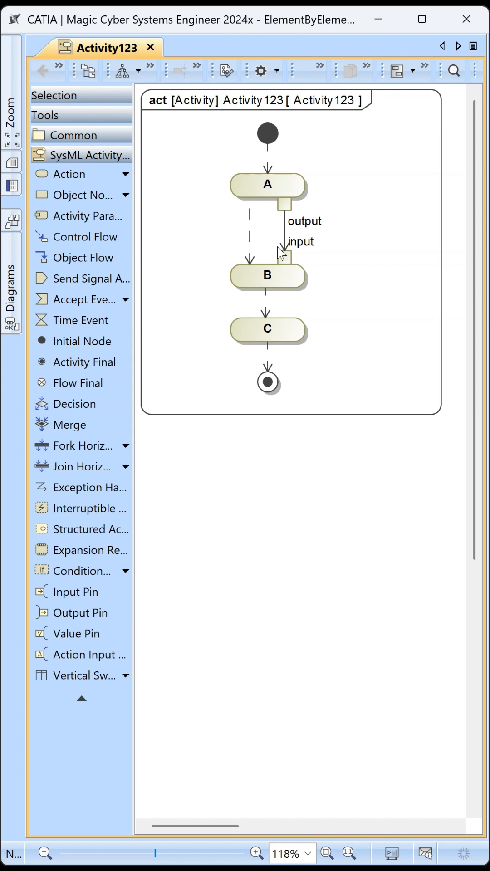
mouse_move(293, 201)
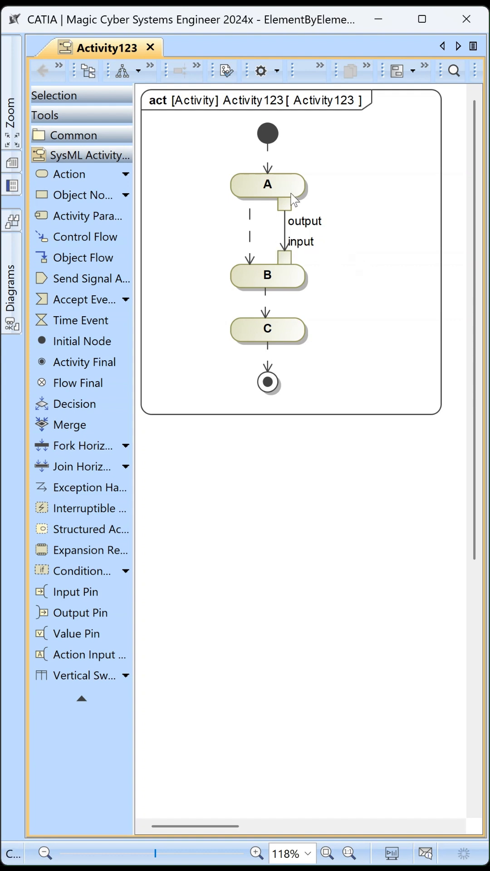
mouse_move(164, 92)
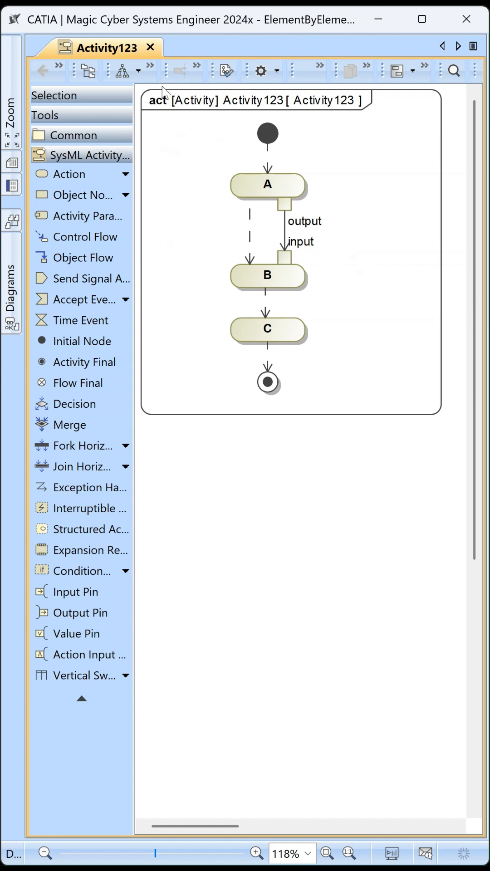
Start a simulation session of Activity123 from the diagram's context menu, then stop it.
right_click(267, 328)
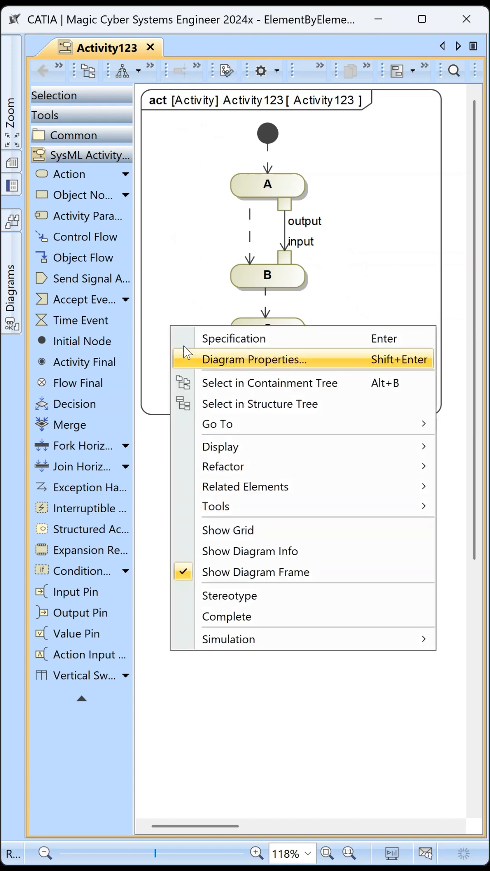
left_click(228, 639)
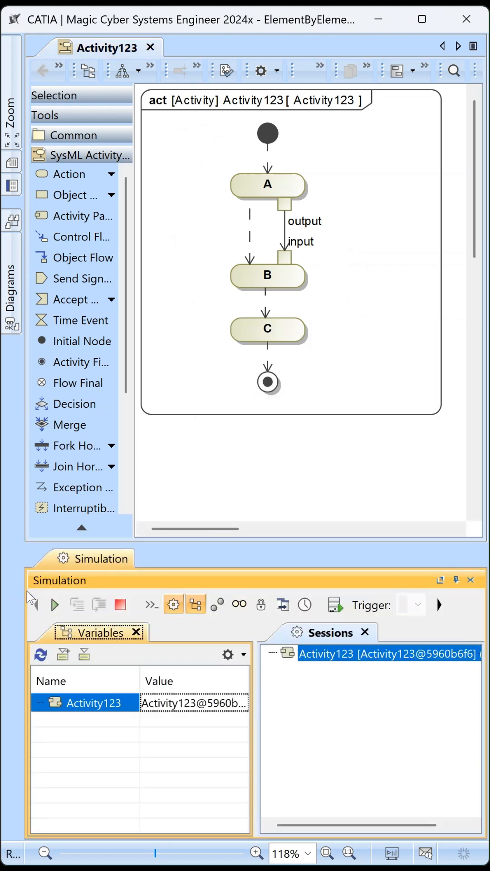
left_click(55, 604)
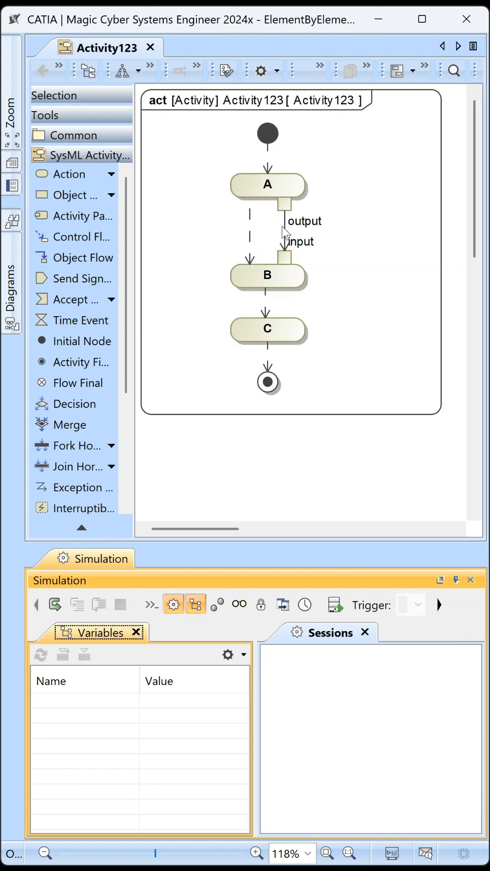
mouse_move(346, 245)
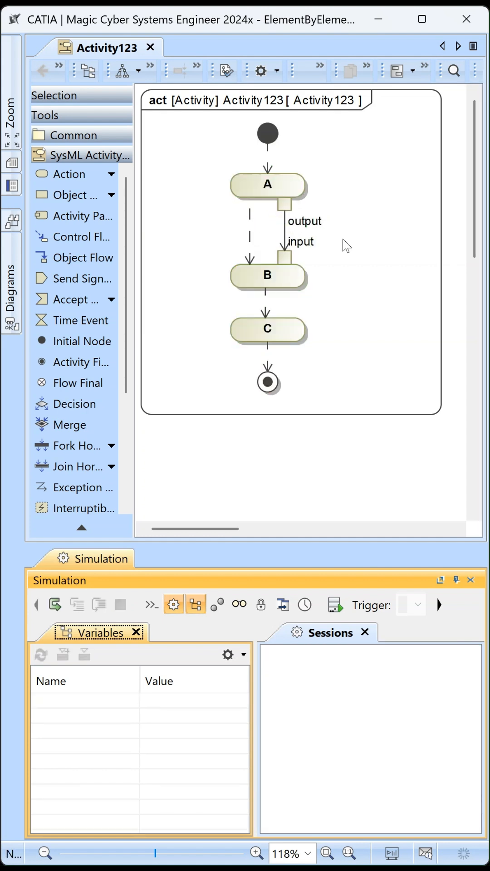
Rename A's output pin to 'Real' and start a new simulation session.
left_click(267, 185)
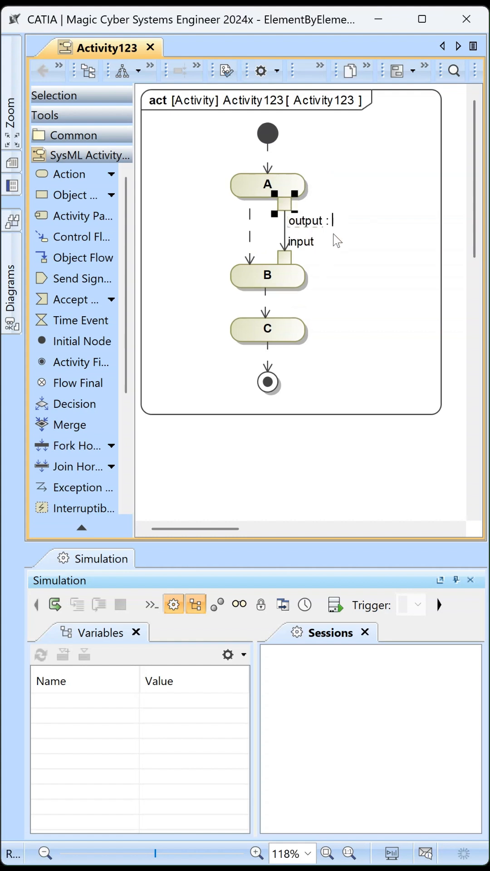
type("Real")
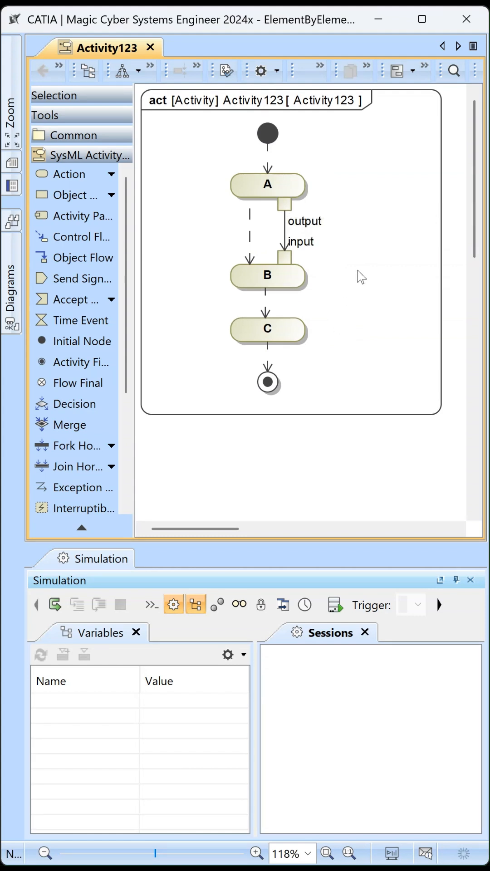
mouse_move(250, 479)
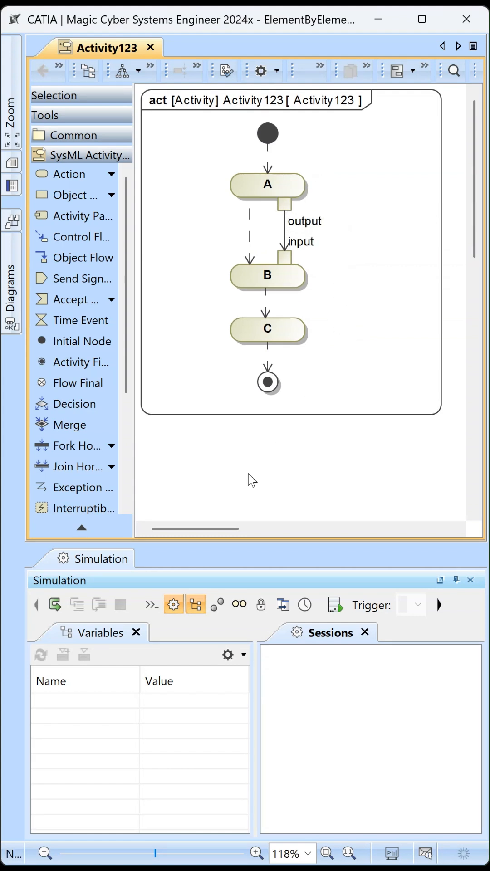
left_click(54, 605)
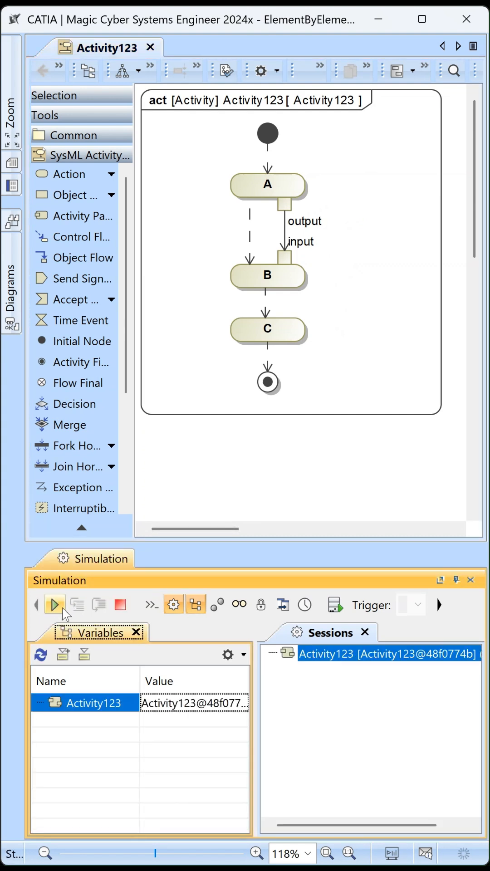
Run the simulation through A, B and C to the final node until the session ends.
left_click(54, 604)
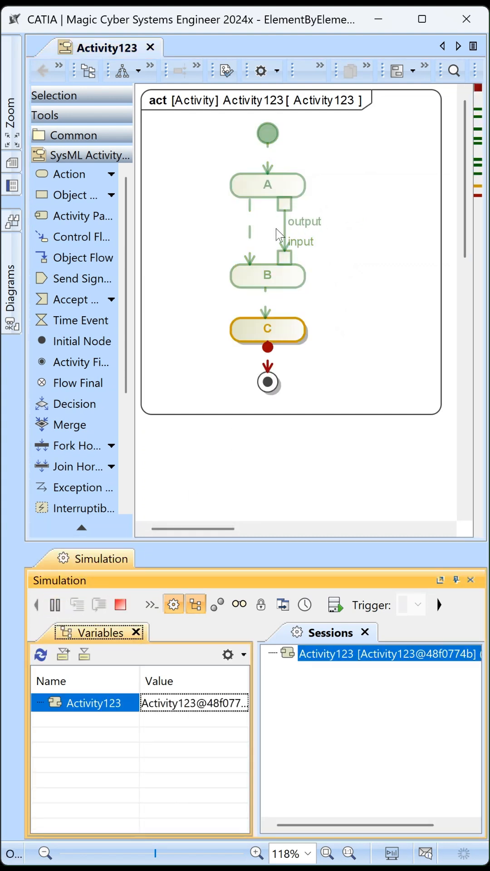
left_click(120, 604)
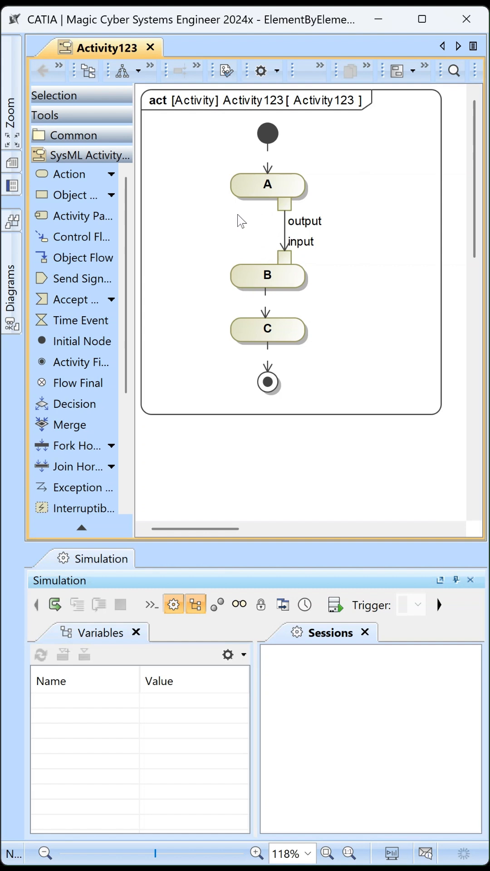
mouse_move(89, 613)
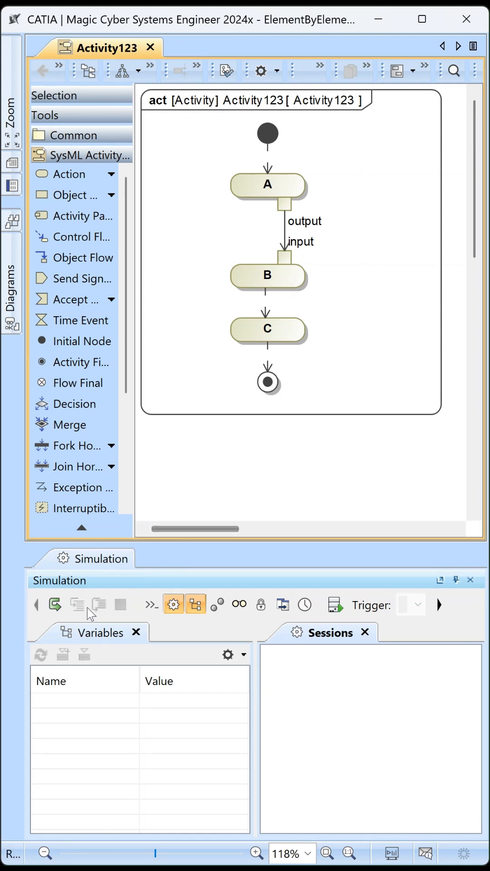
left_click(54, 604)
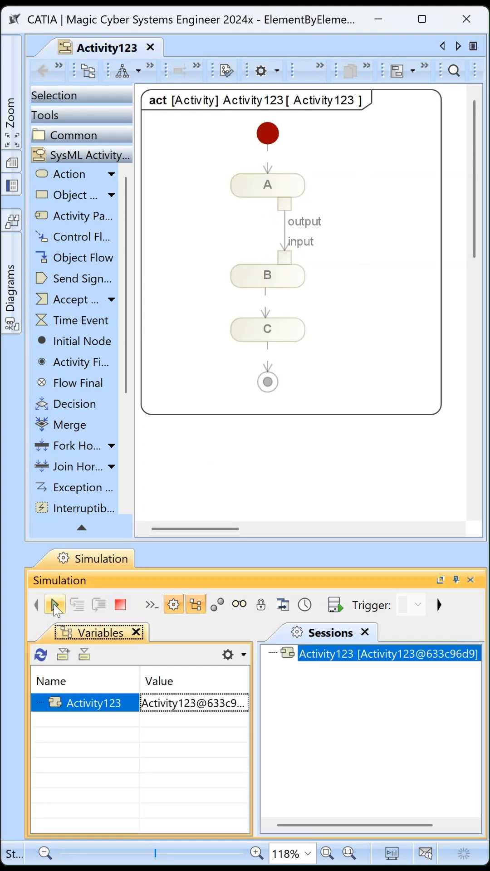
left_click(54, 604)
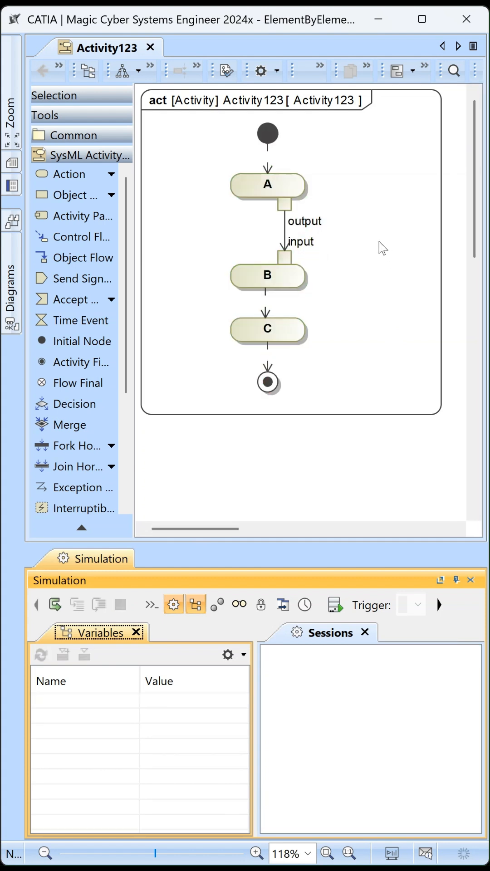
Simulate the decision-node version so output 0.0000 takes the [output == 0] branch to B.
left_click(53, 605)
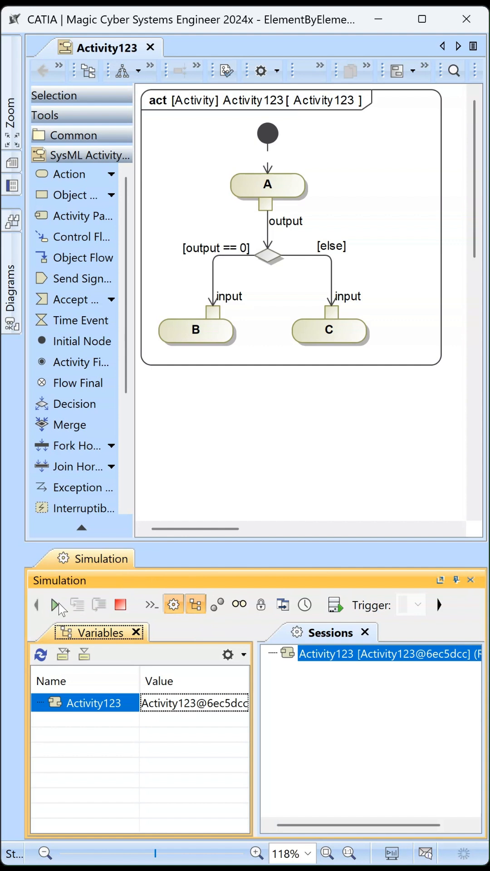
left_click(55, 605)
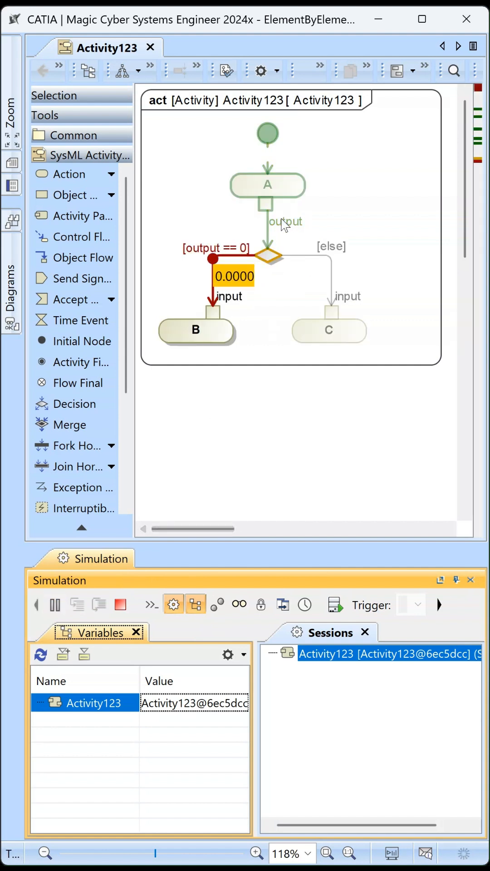